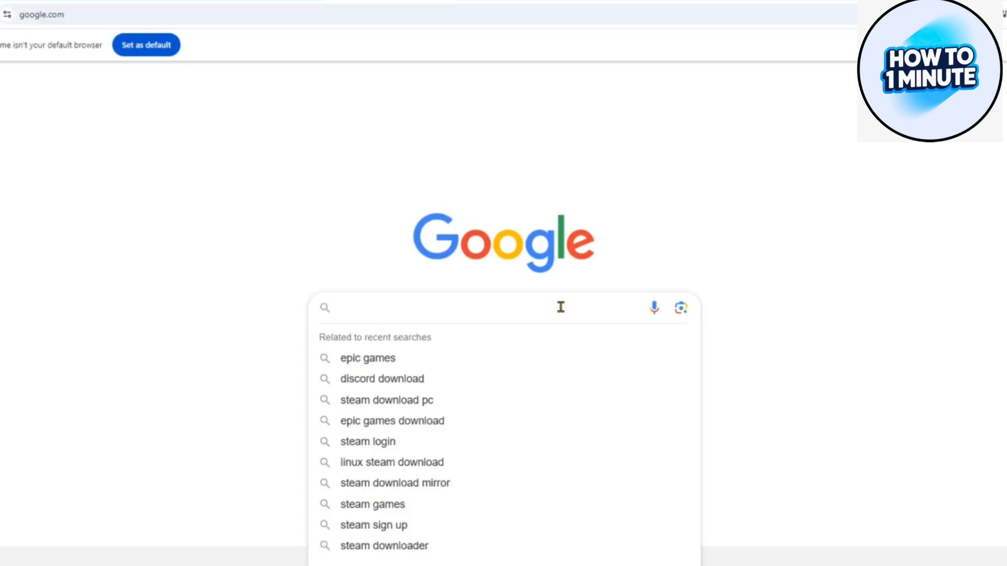
Run a Google search for 'steam download' from the suggestion after typing 'st'.
text(s)
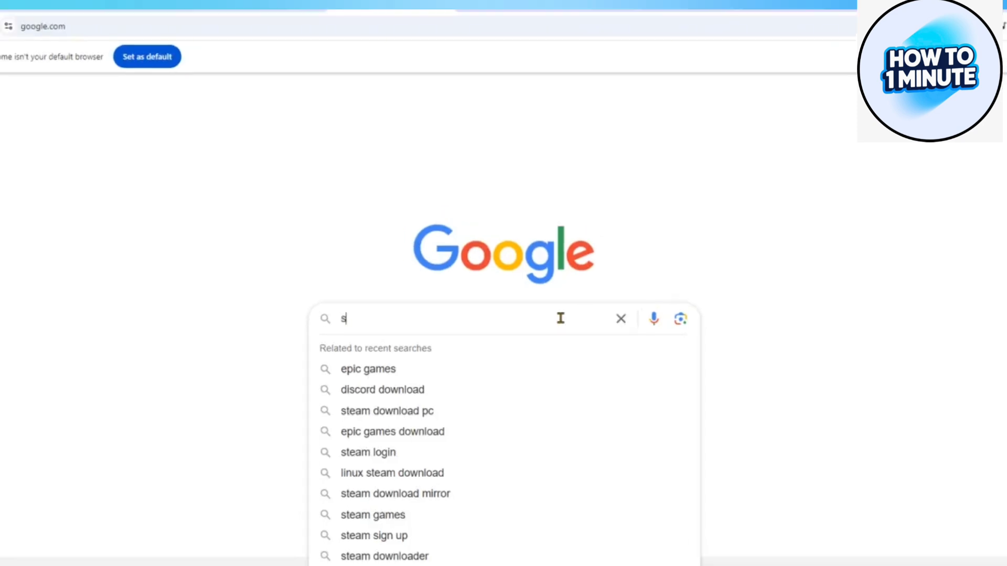
text(t)
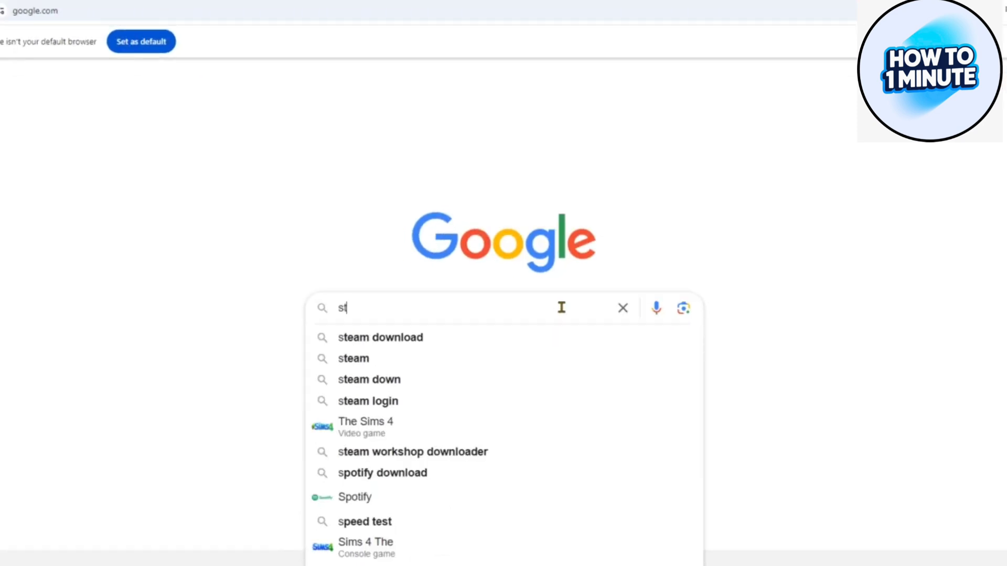
click(380, 337)
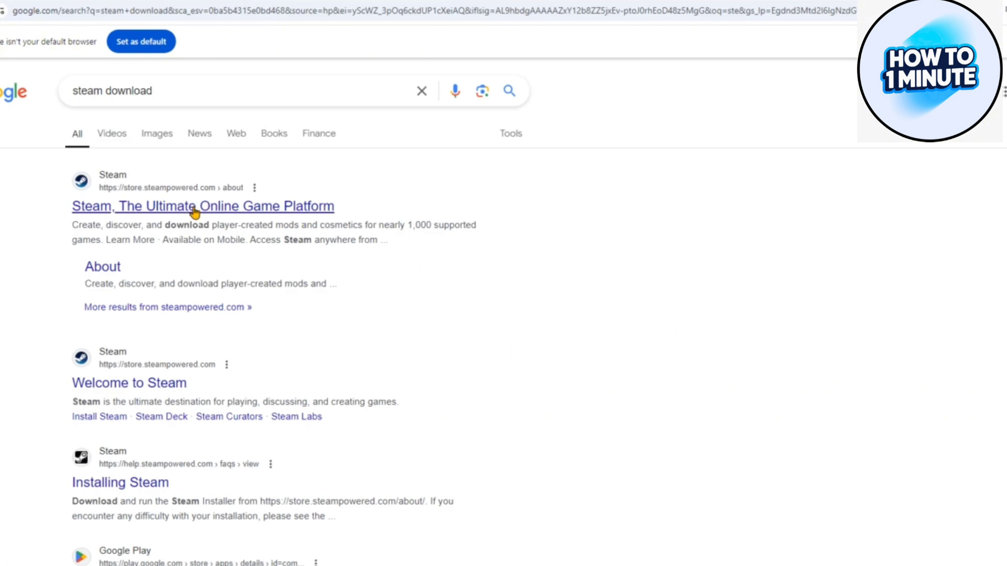
Open the official Steam About page from the results and start the installer download.
click(203, 207)
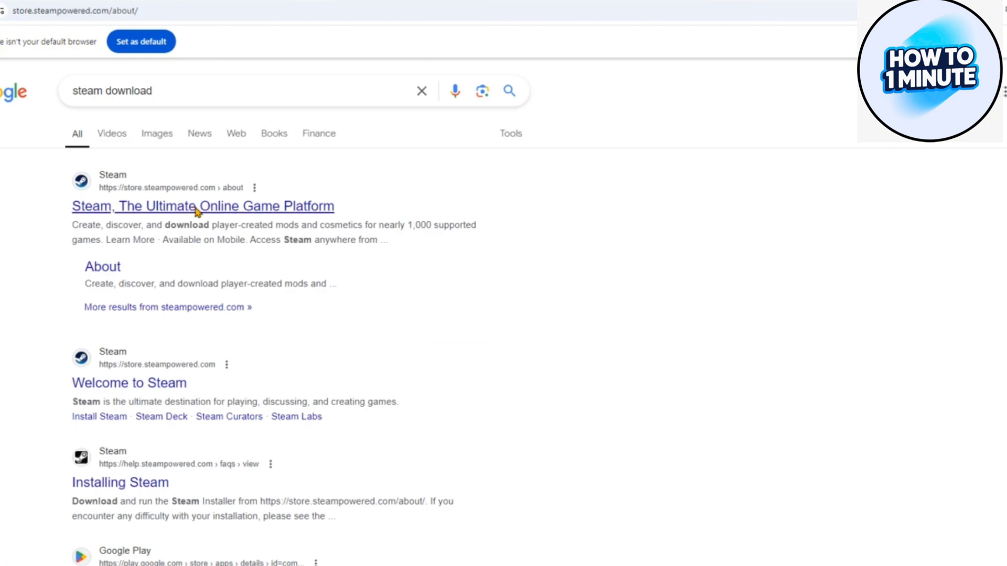
click(203, 206)
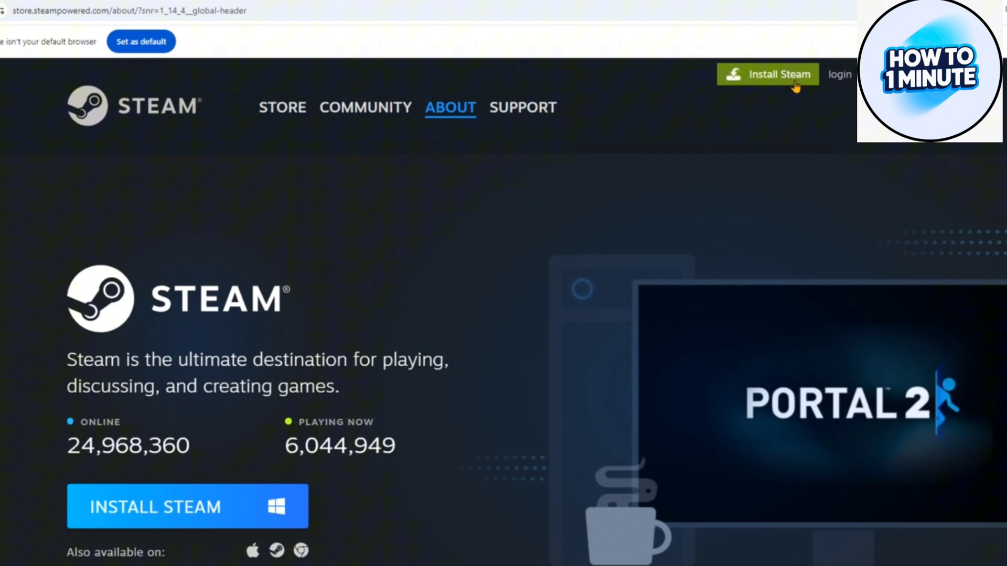
Install Steam into the default Program Files folder and launch it.
click(767, 74)
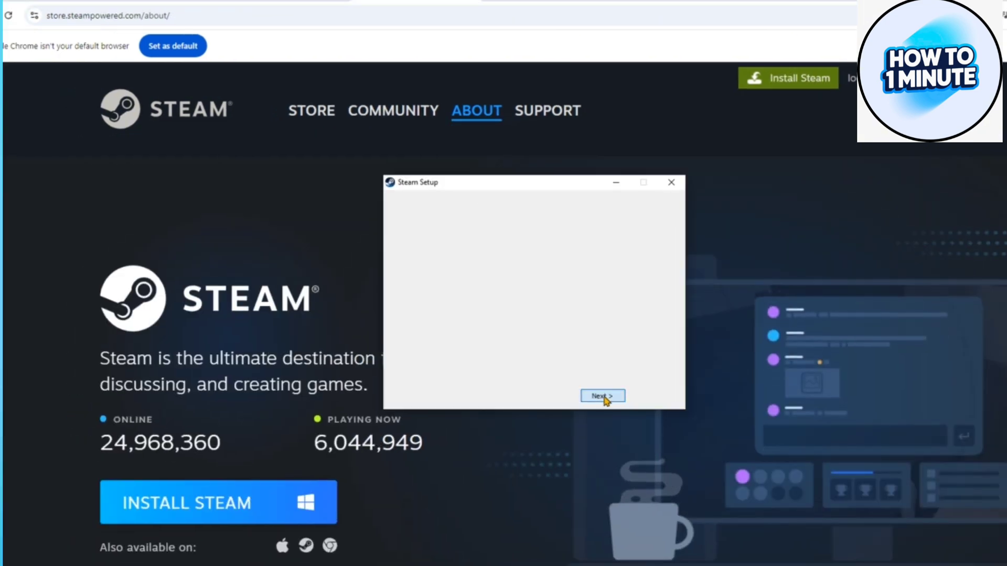
click(601, 395)
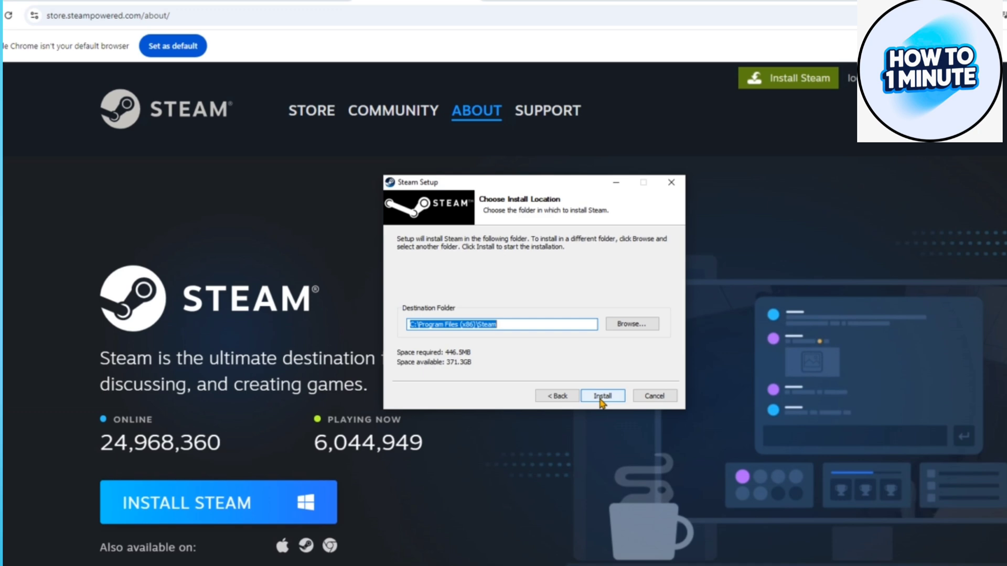
click(602, 395)
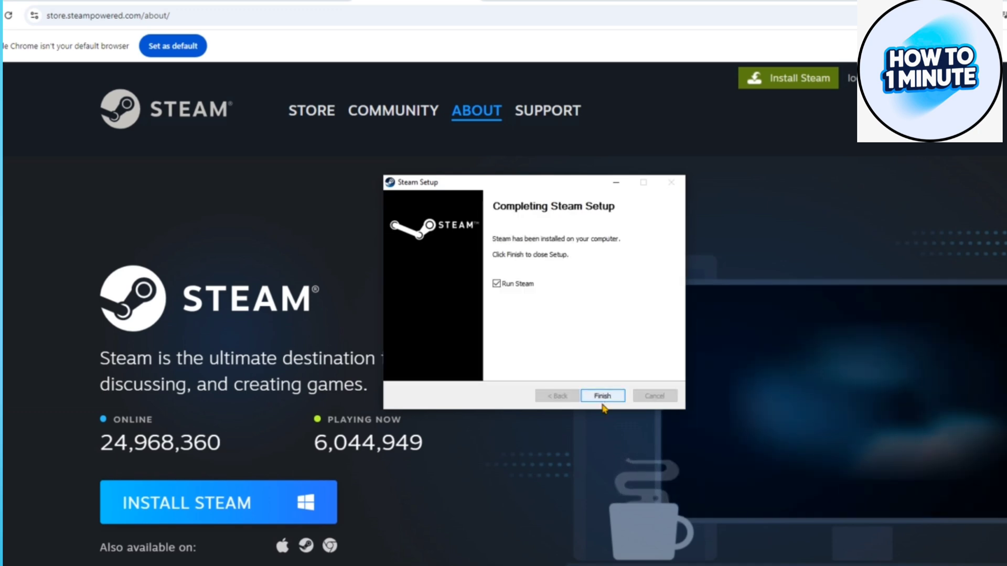
click(601, 395)
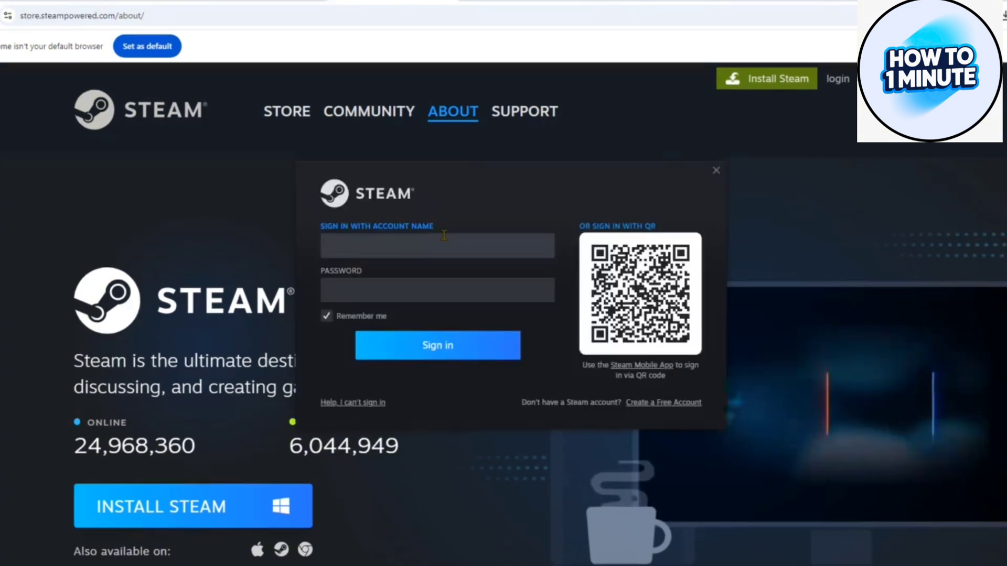
Begin a free Steam account, pass the bicycle image check, and continue to name and password.
click(437, 245)
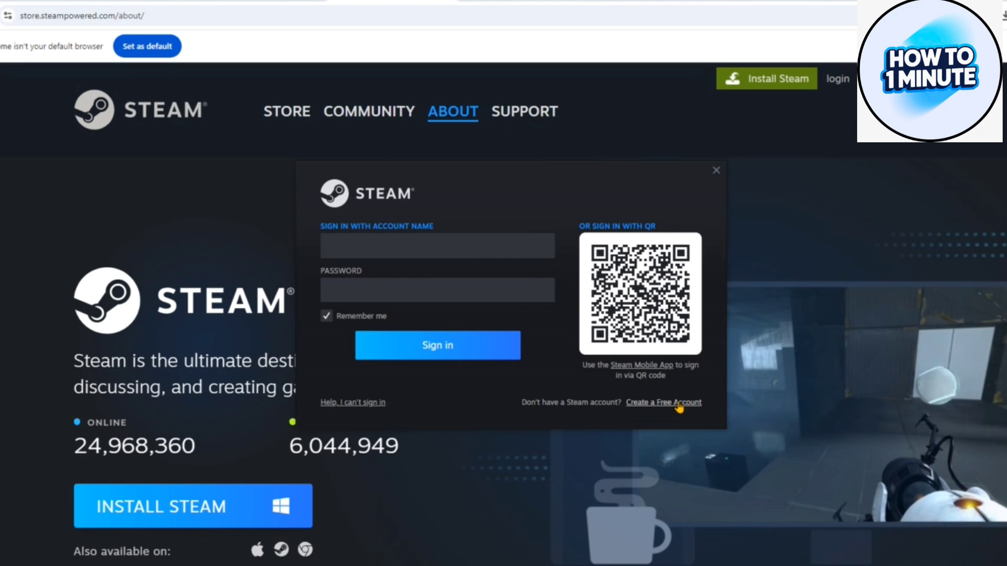
click(664, 402)
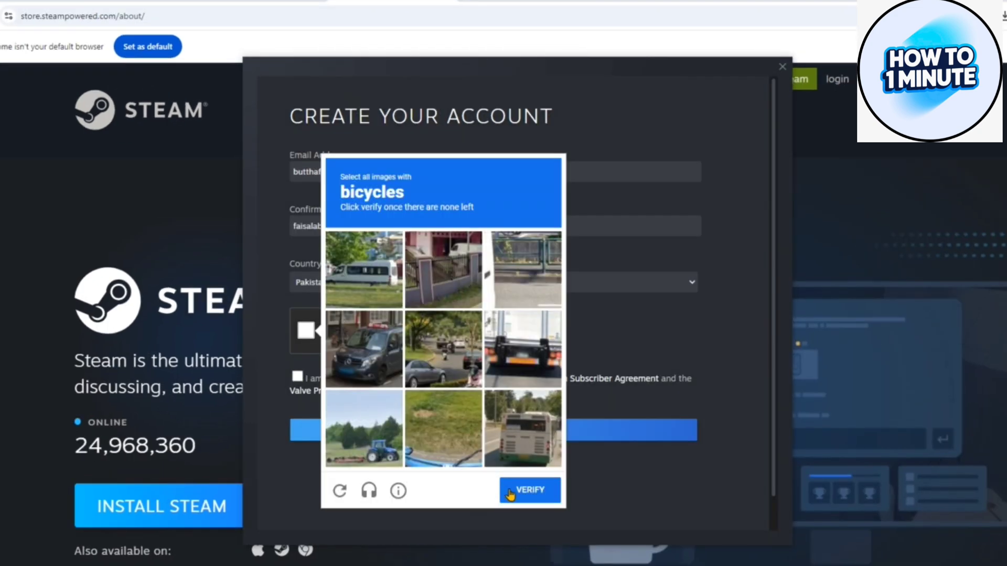
click(528, 490)
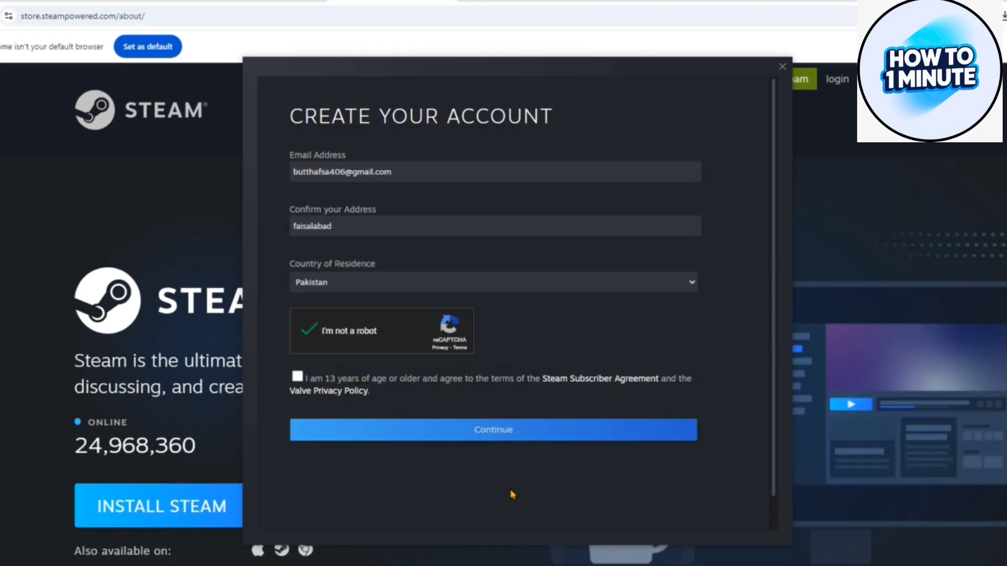
click(492, 430)
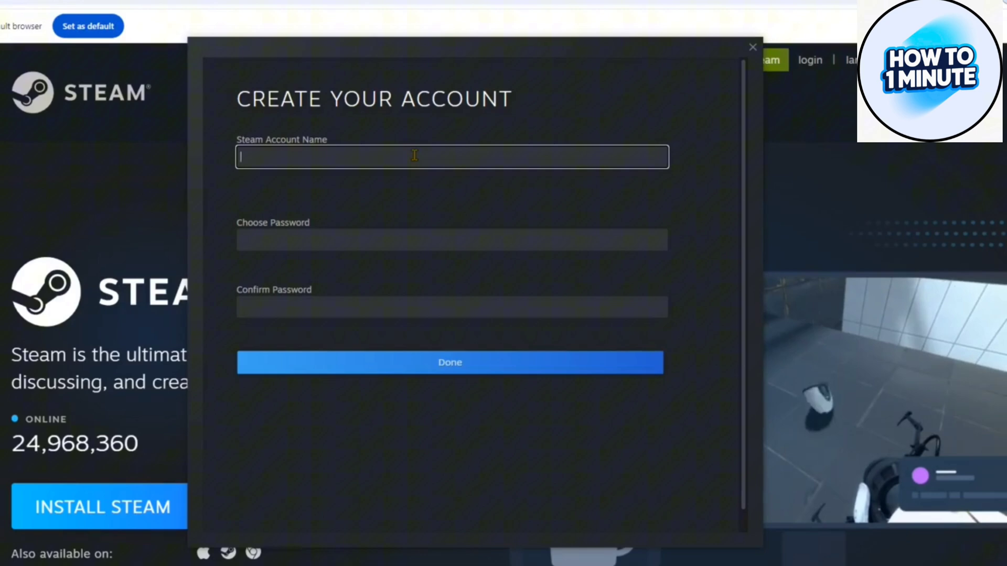
Enter account name 'hafs', open the Squad store page, and add Squad to the cart.
text(hafs)
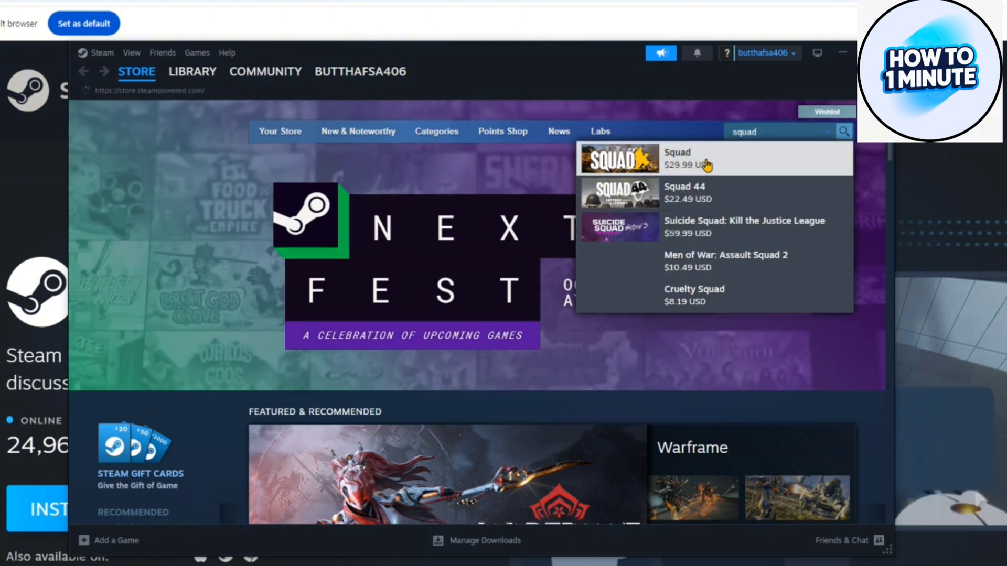
click(678, 159)
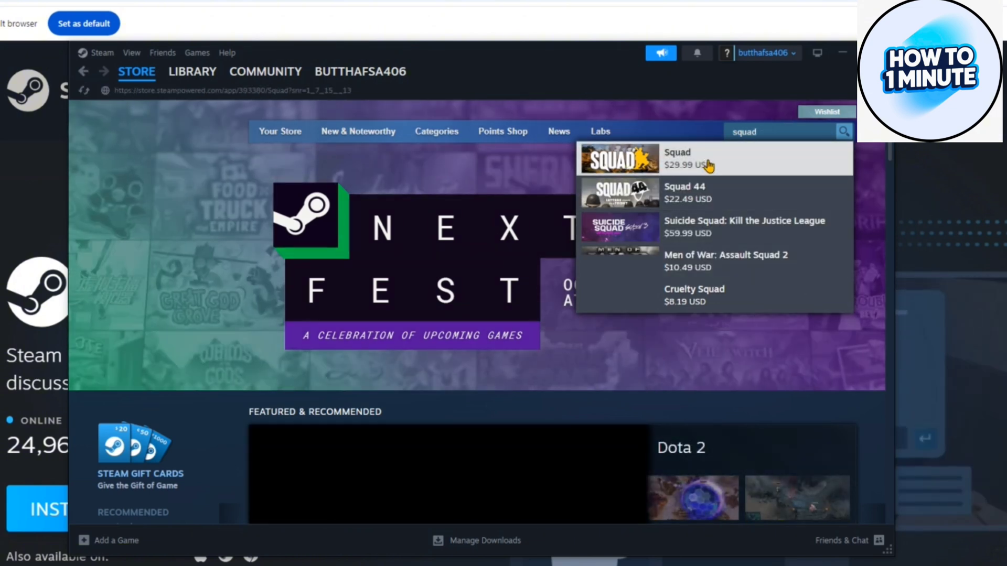
click(677, 158)
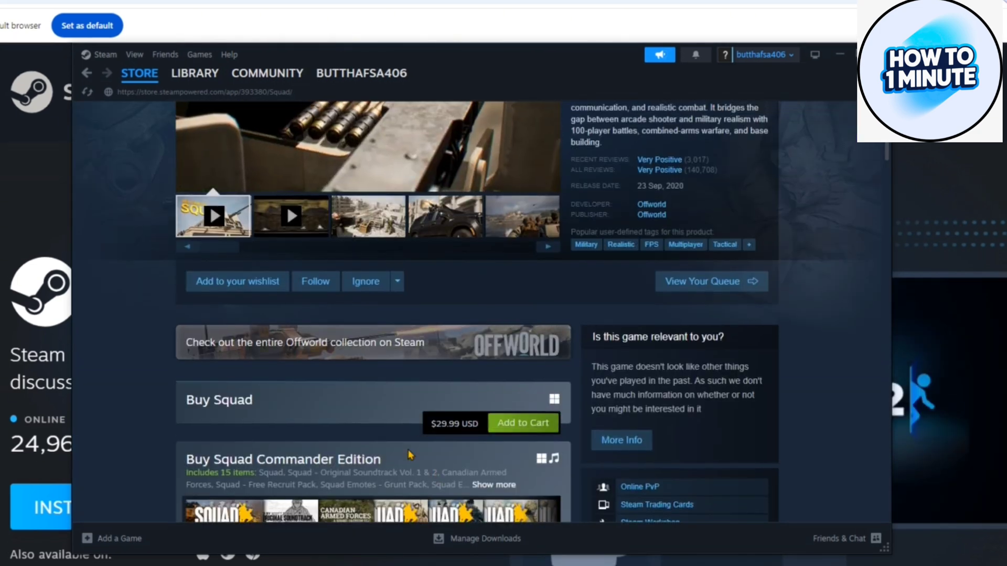
click(522, 423)
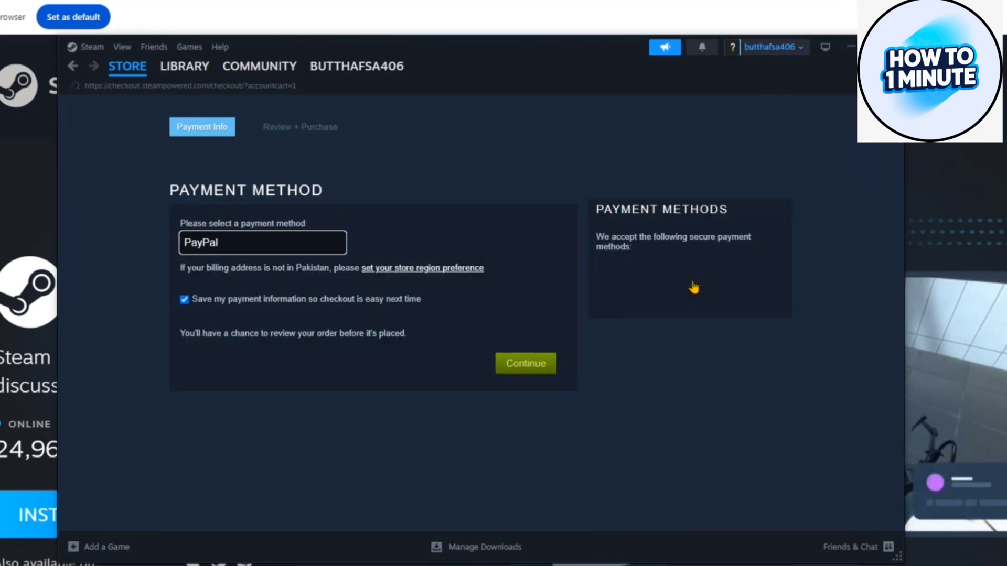